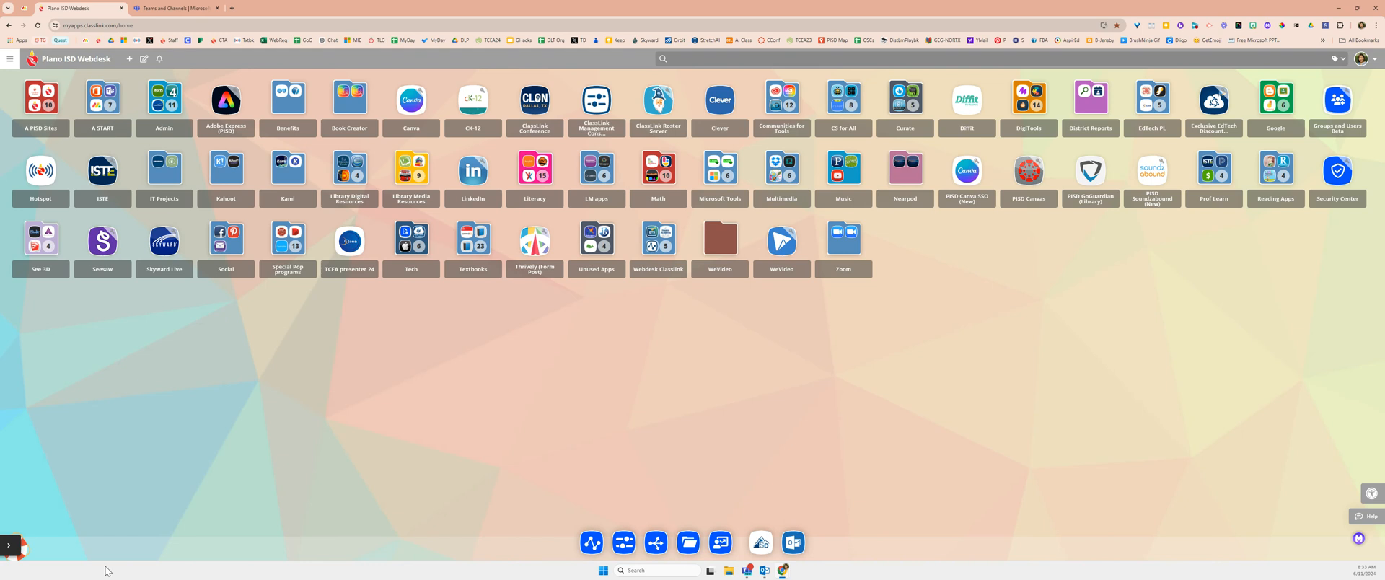
pyautogui.moveTo(40, 537)
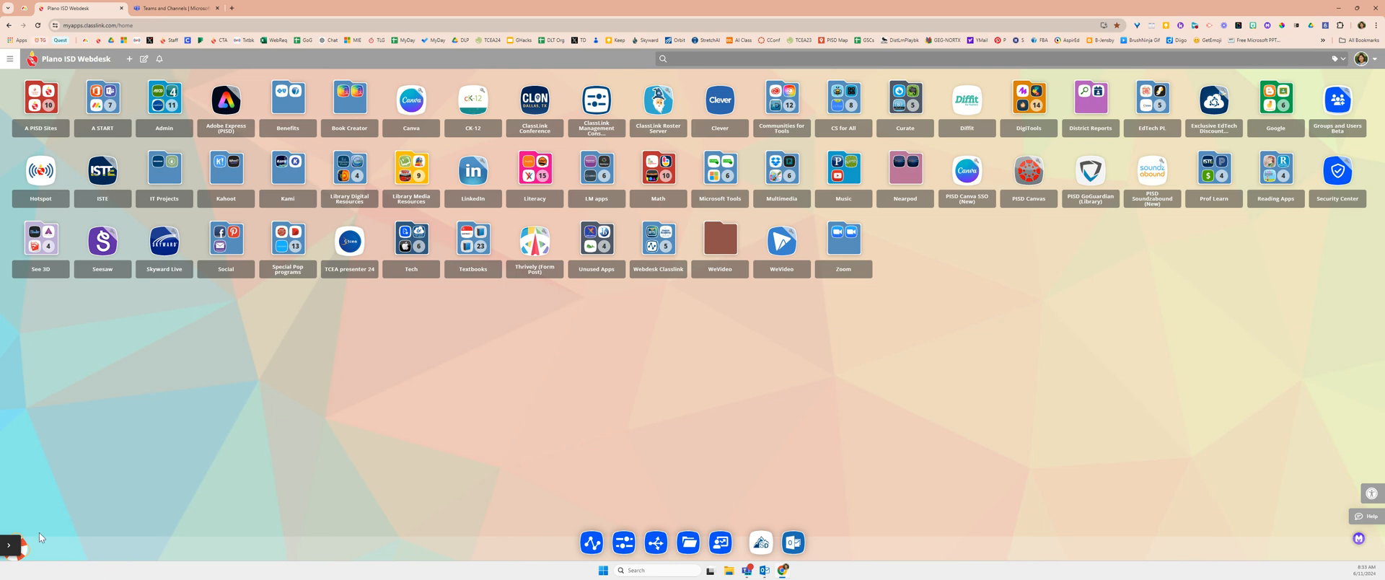
pyautogui.moveTo(251, 395)
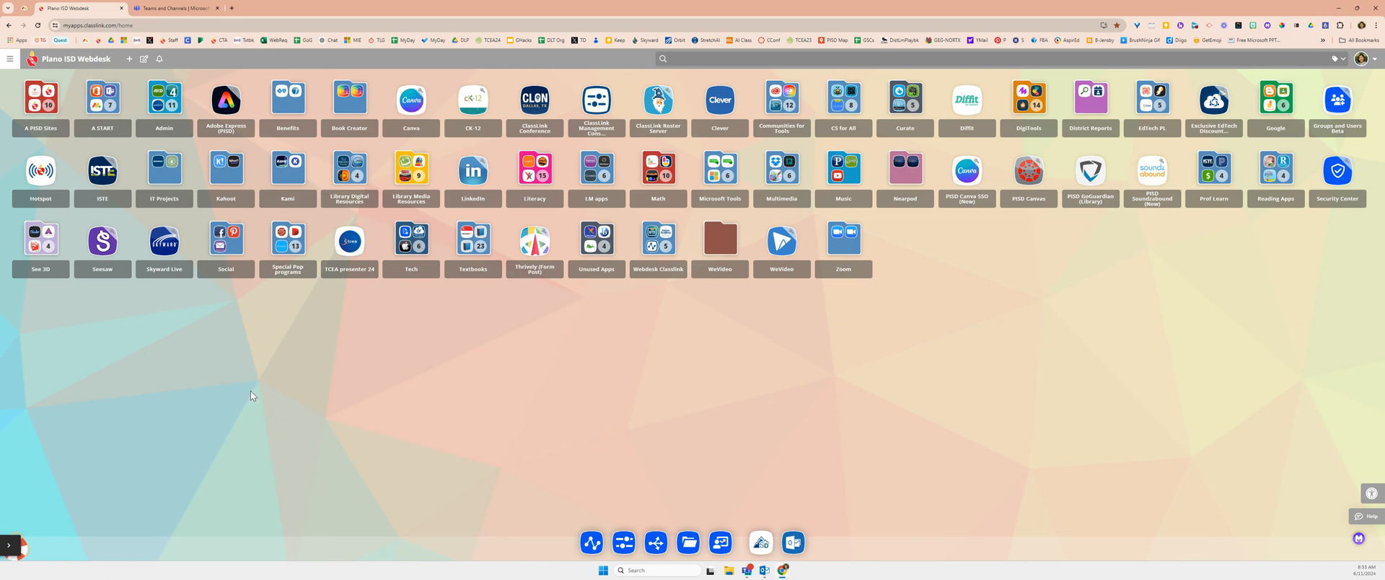
pyautogui.moveTo(231, 380)
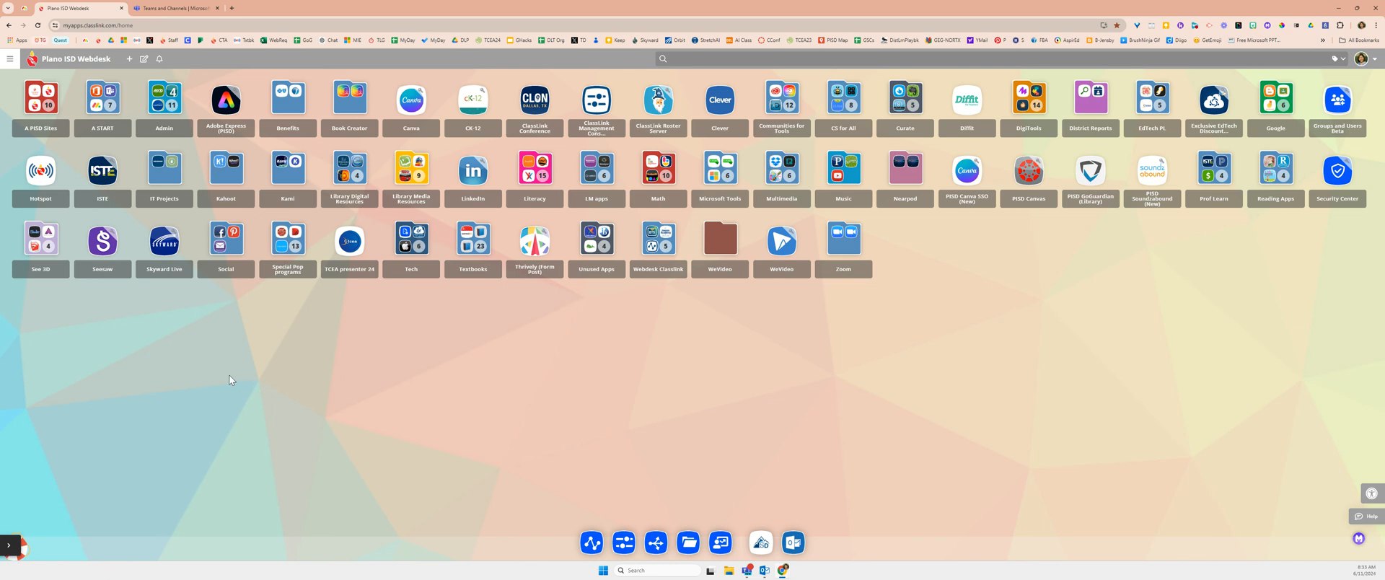
pyautogui.moveTo(329, 118)
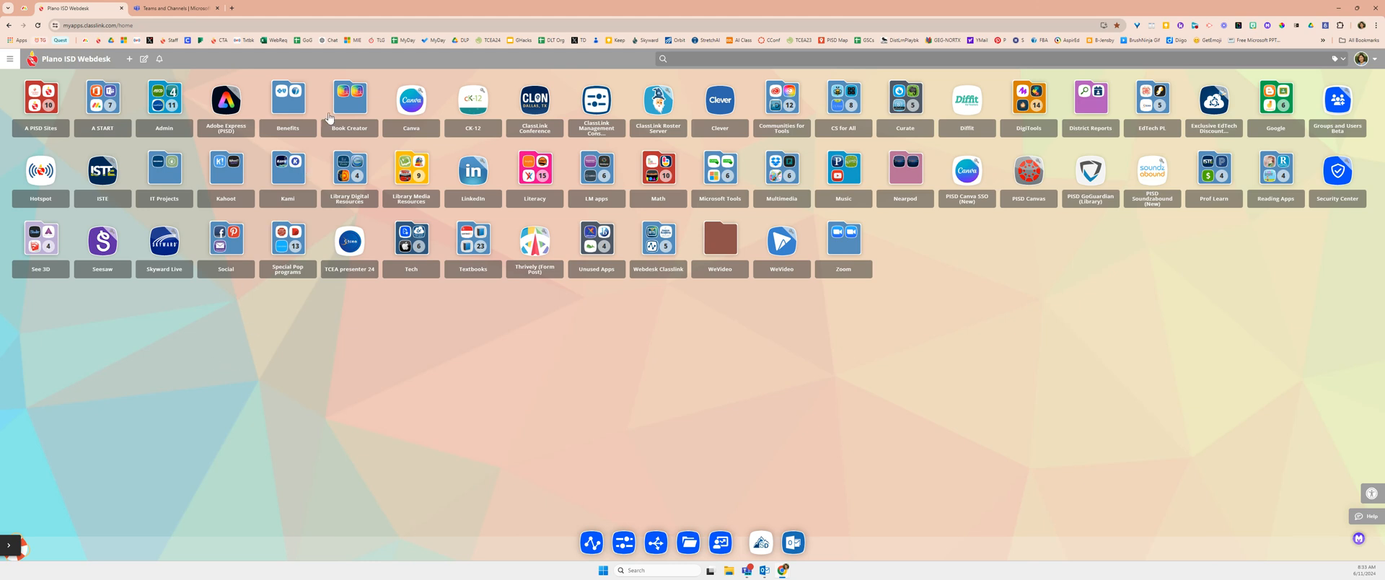
pyautogui.moveTo(387, 12)
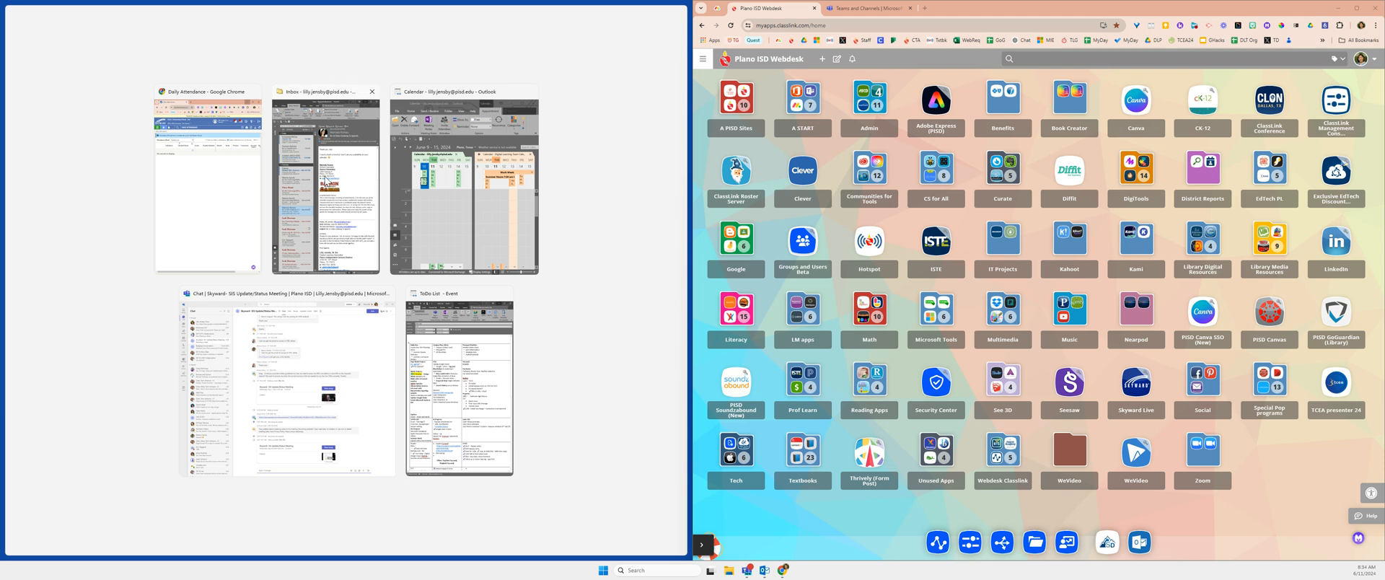
# Step: Snap the Outlook inbox thumbnail into the left half beside ClassLink
pyautogui.click(325, 181)
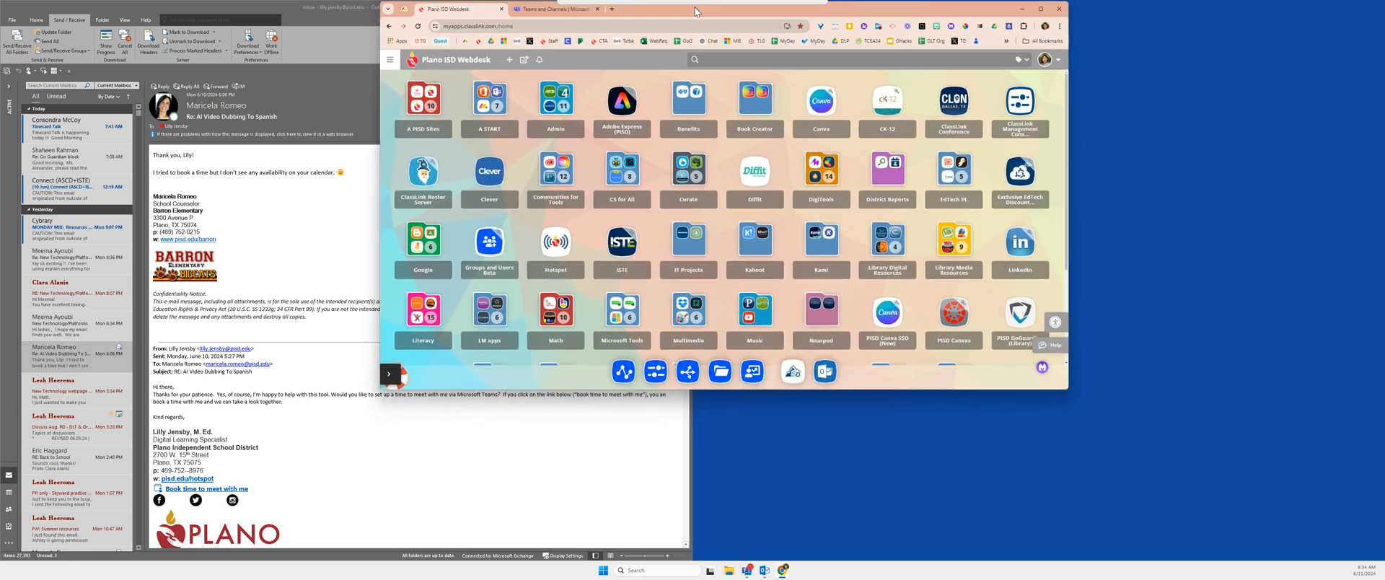
# Step: Place the ClassLink browser in the centre of three columns, with Outlook in the left
pyautogui.click(1022, 9)
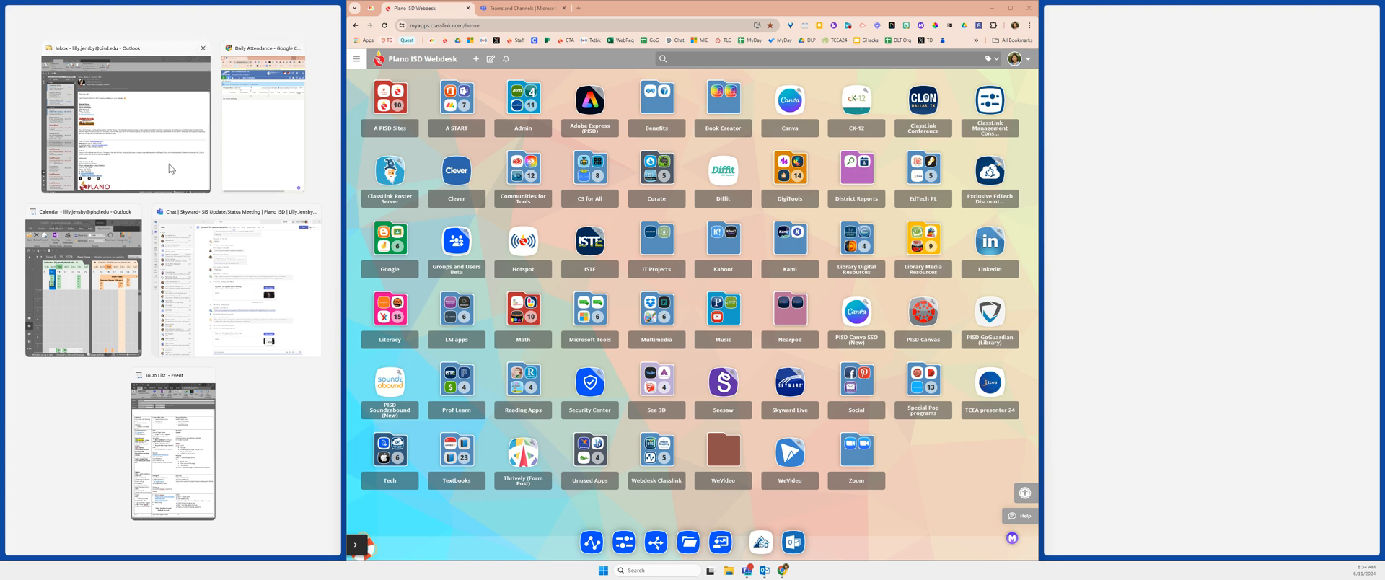
pyautogui.click(125, 123)
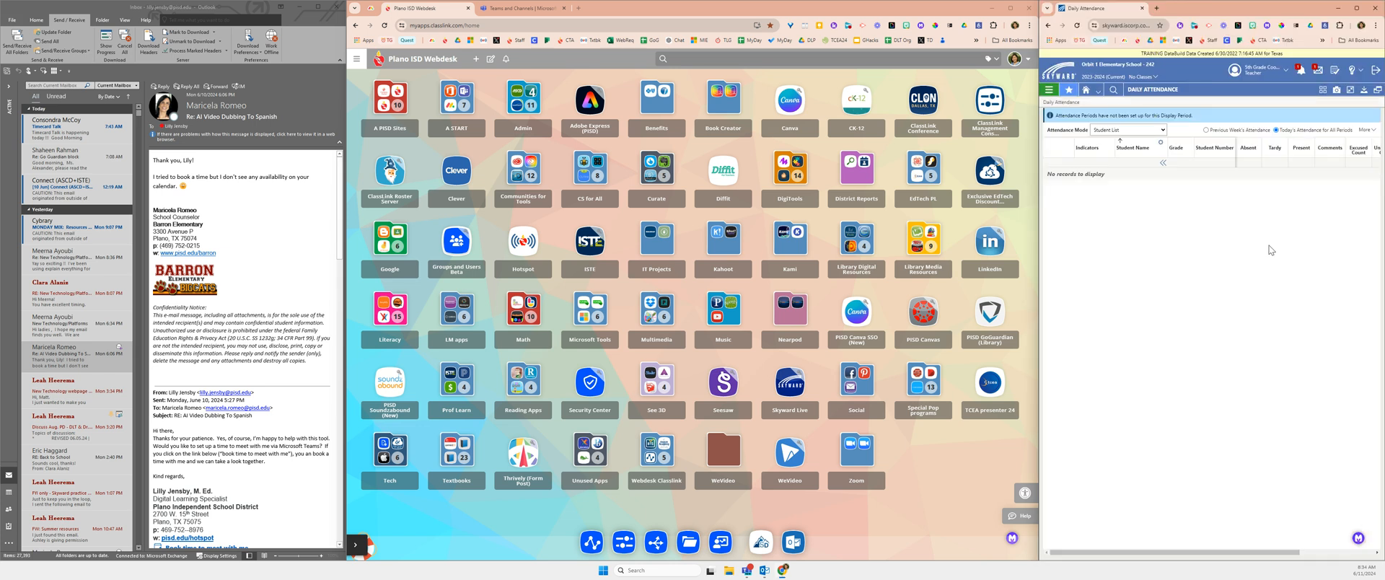
pyautogui.moveTo(1176, 284)
pyautogui.write('G')
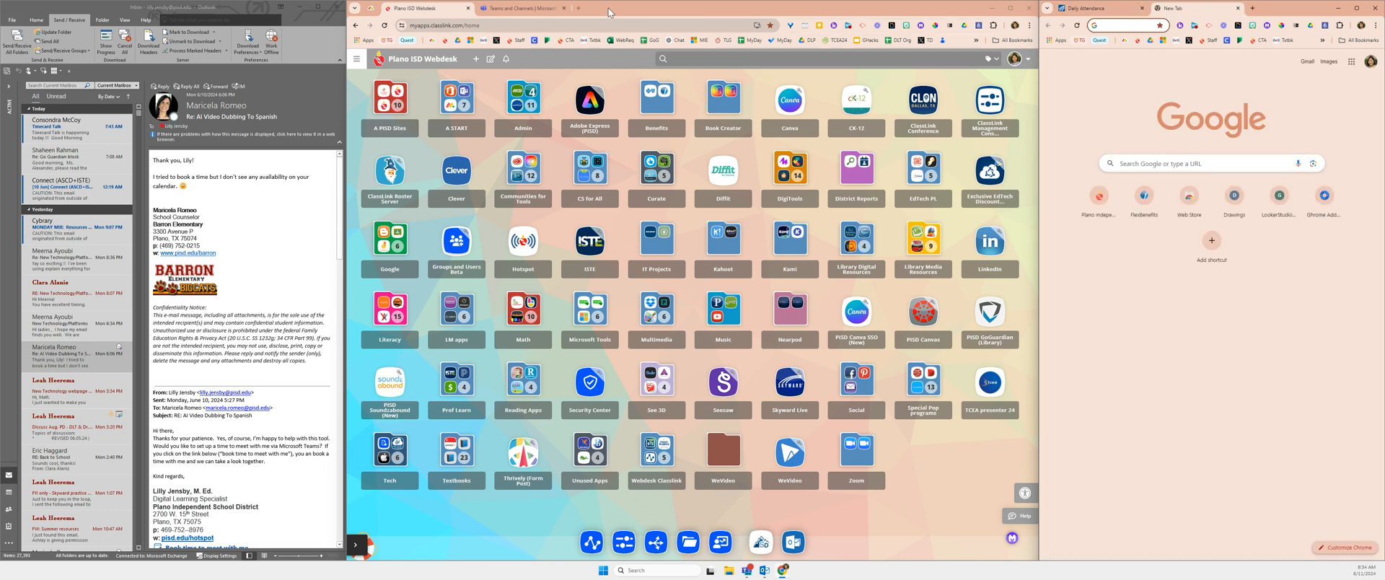
# Step: Open a new Google start-page tab in the centre browser
pyautogui.click(608, 8)
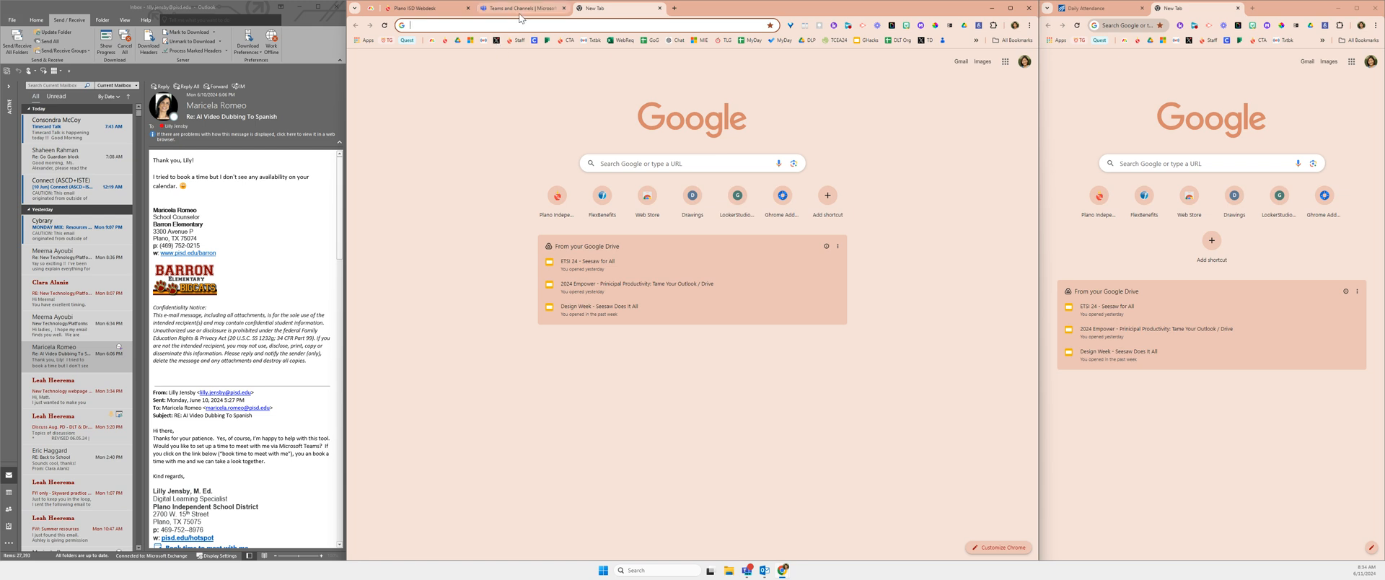
# Step: Switch the centre browser to the Microsoft Teams tab listing team cards
pyautogui.click(521, 8)
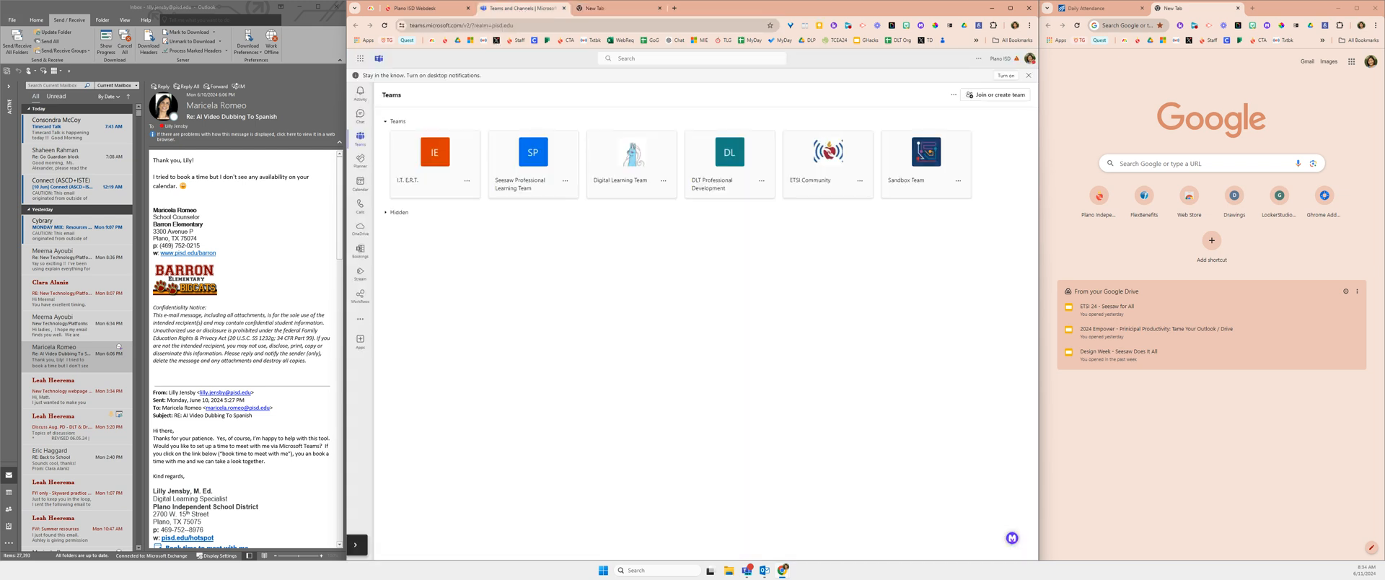